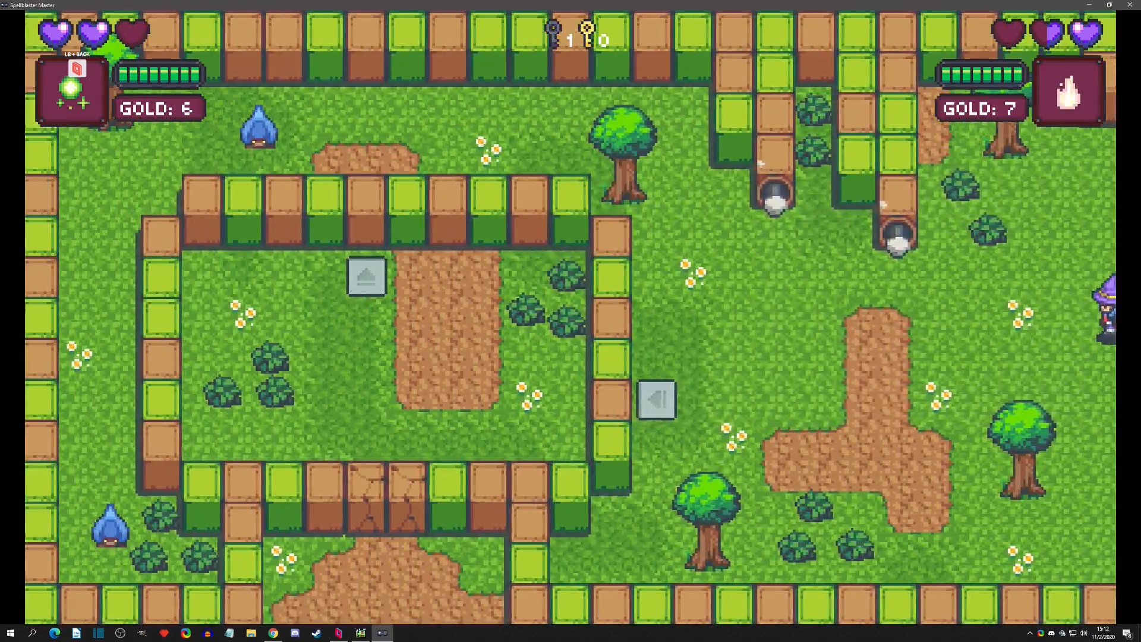
Step: Switch from the running co-op game to Chrome showing the parsecgaming.com homepage
left_click(275, 632)
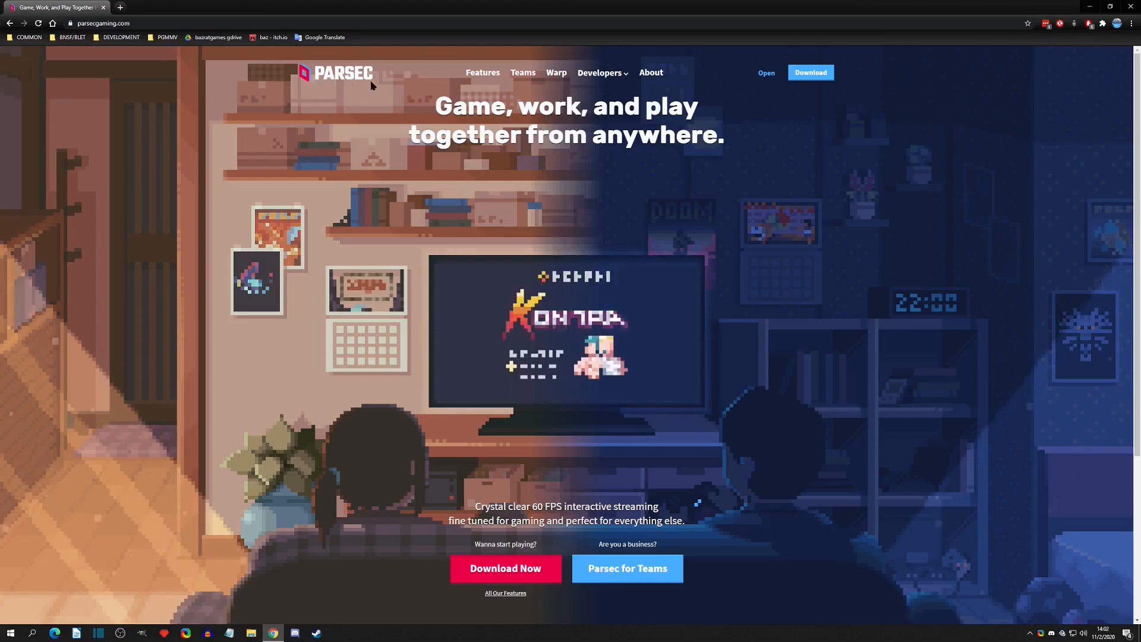
mouse_move(378, 293)
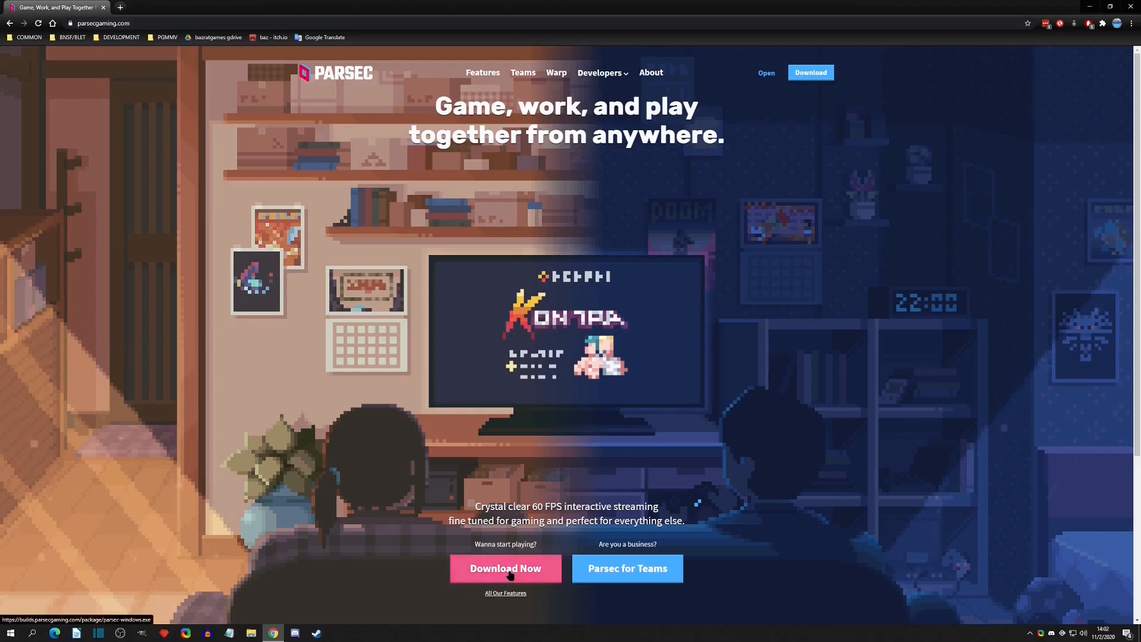
mouse_move(613, 581)
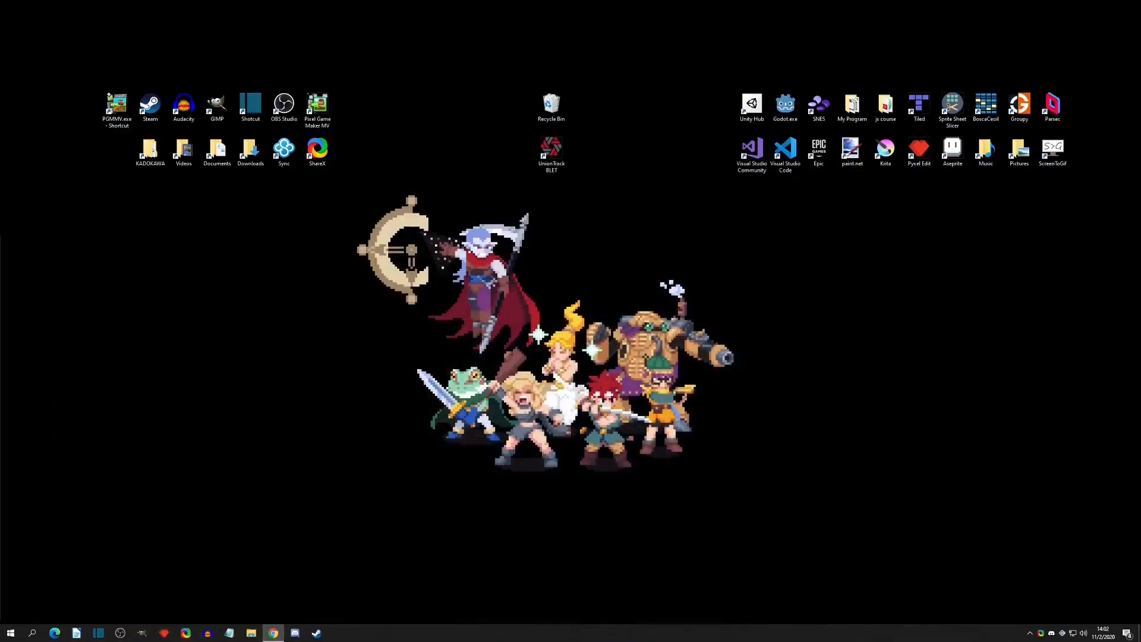
Step: Launch the Parsec desktop app so it lands on the Computers page
left_click(1053, 105)
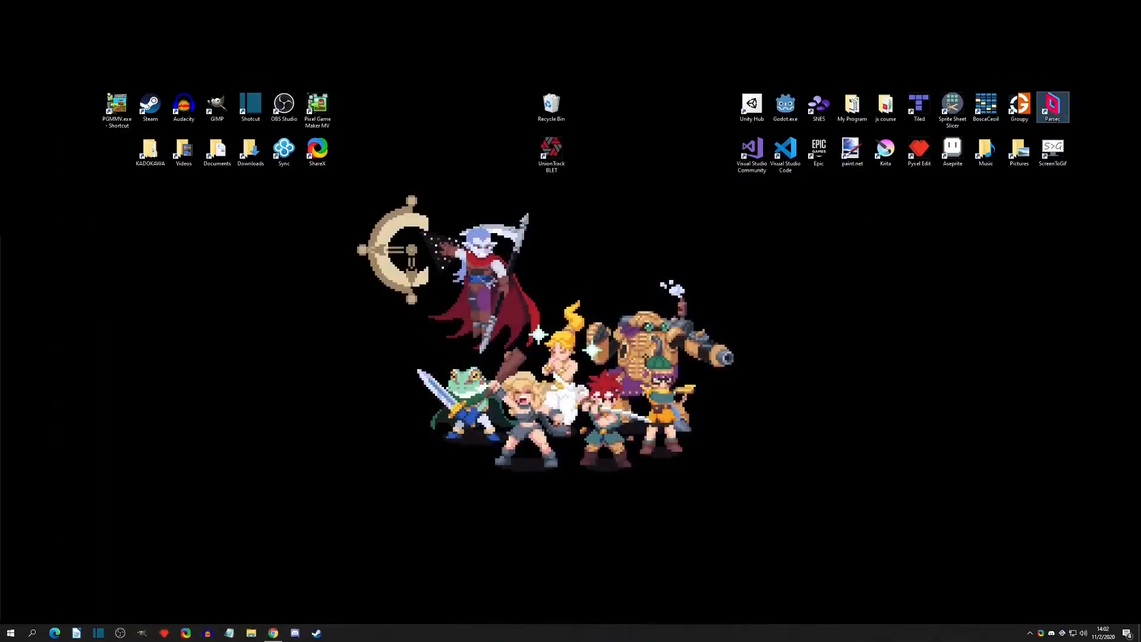
double_click(1052, 105)
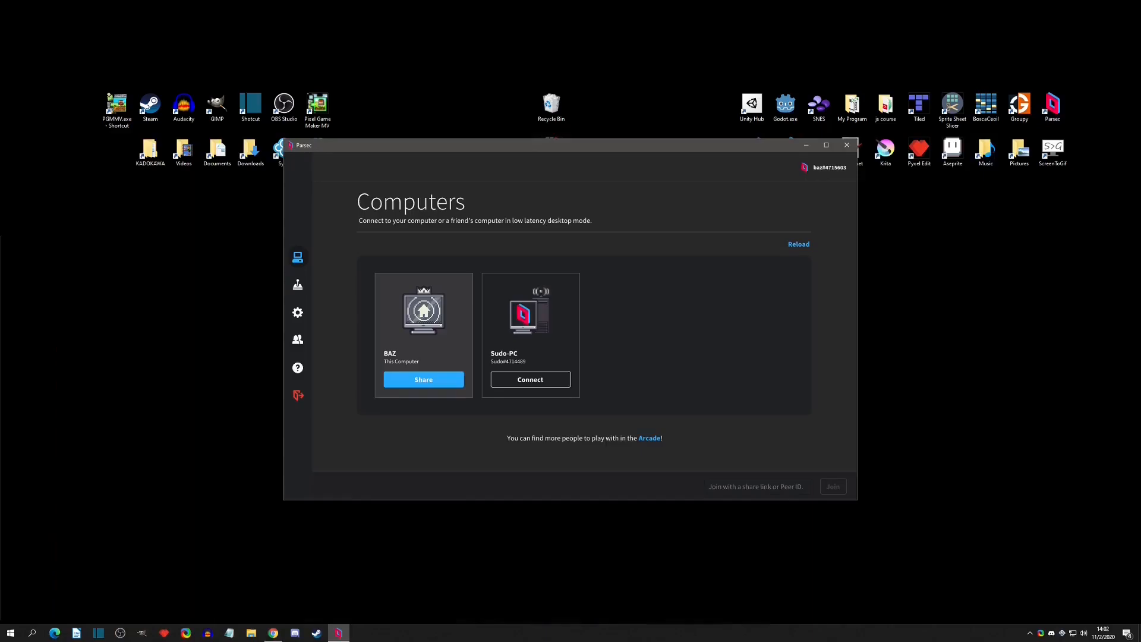
mouse_move(540, 248)
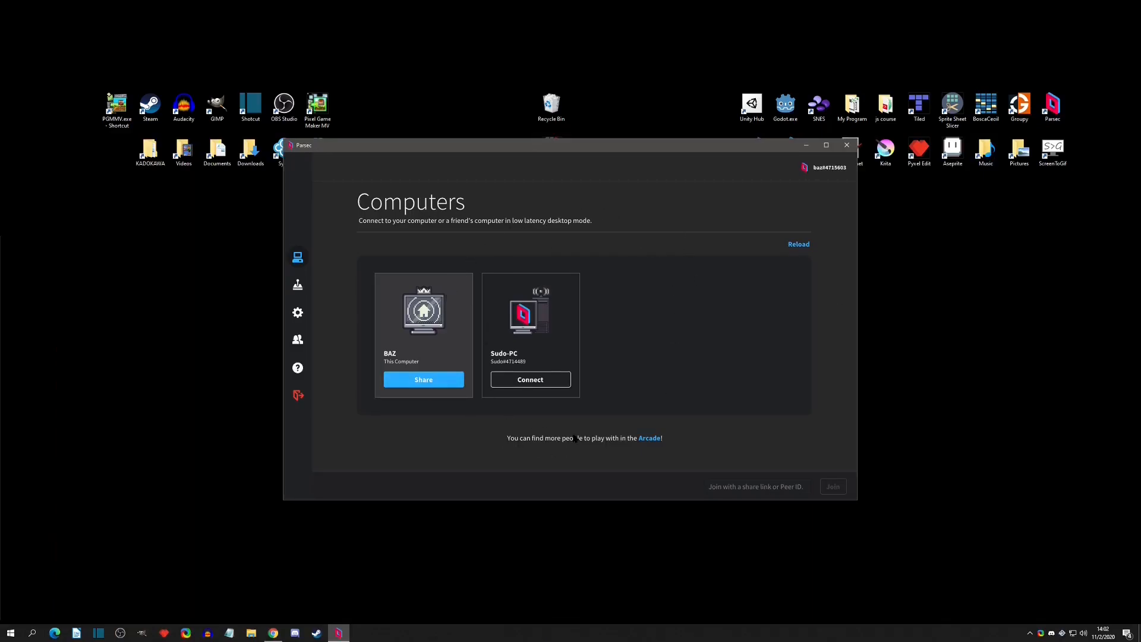
mouse_move(577, 450)
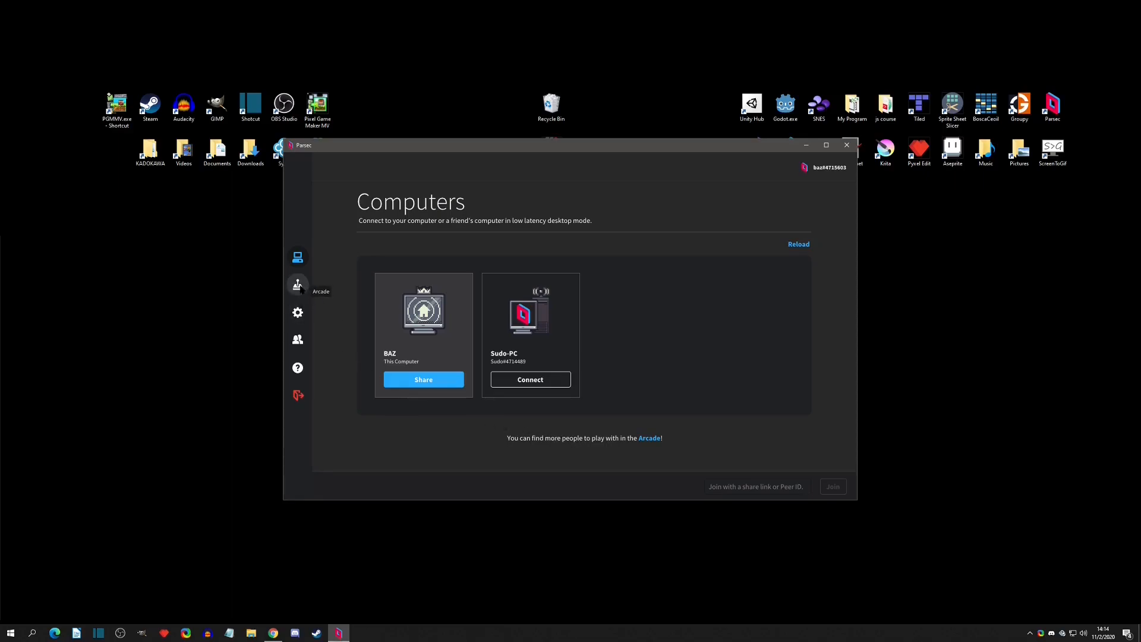
Step: Check Parsec's Arcade page and host settings, confirming Hosting Enabled for this computer
left_click(297, 286)
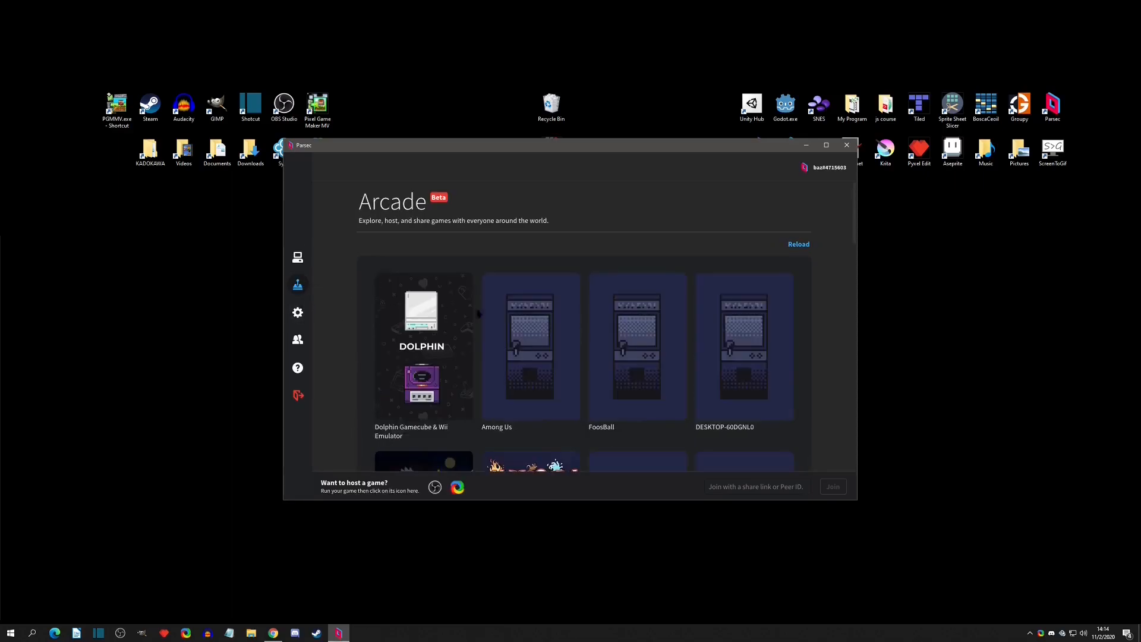
scroll("down", 3)
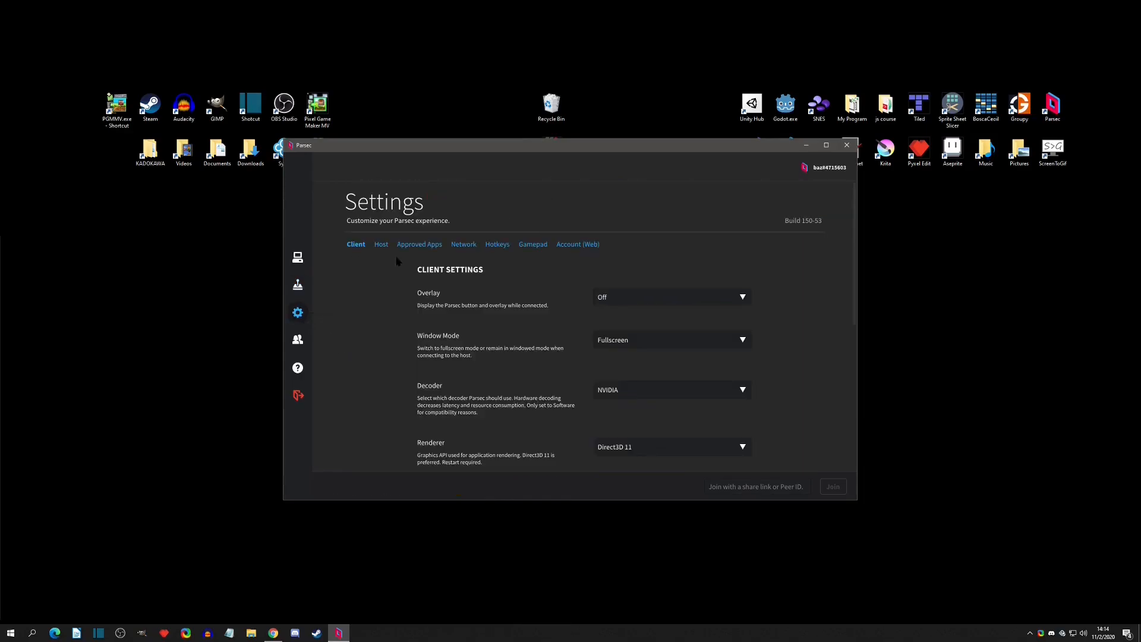
left_click(381, 243)
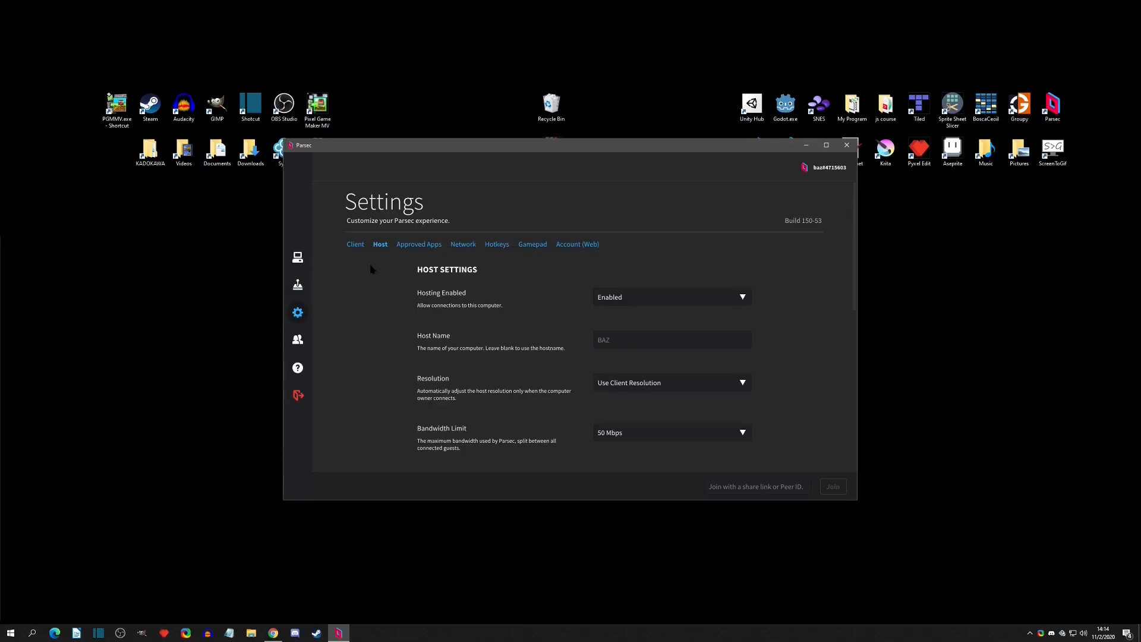
scroll("down", 3)
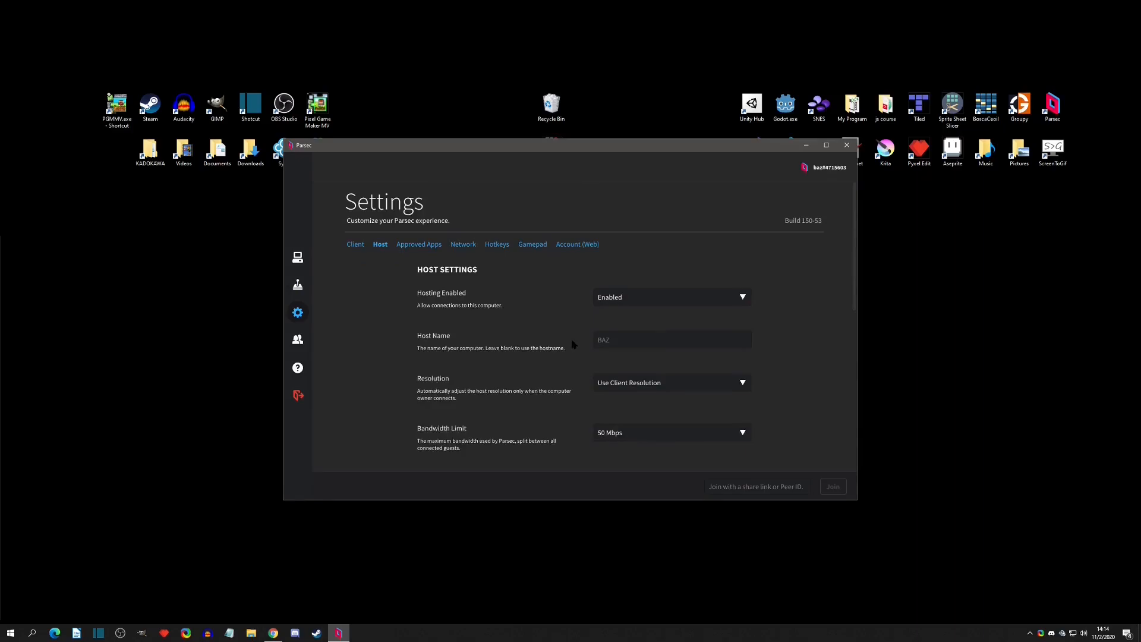
mouse_move(478, 312)
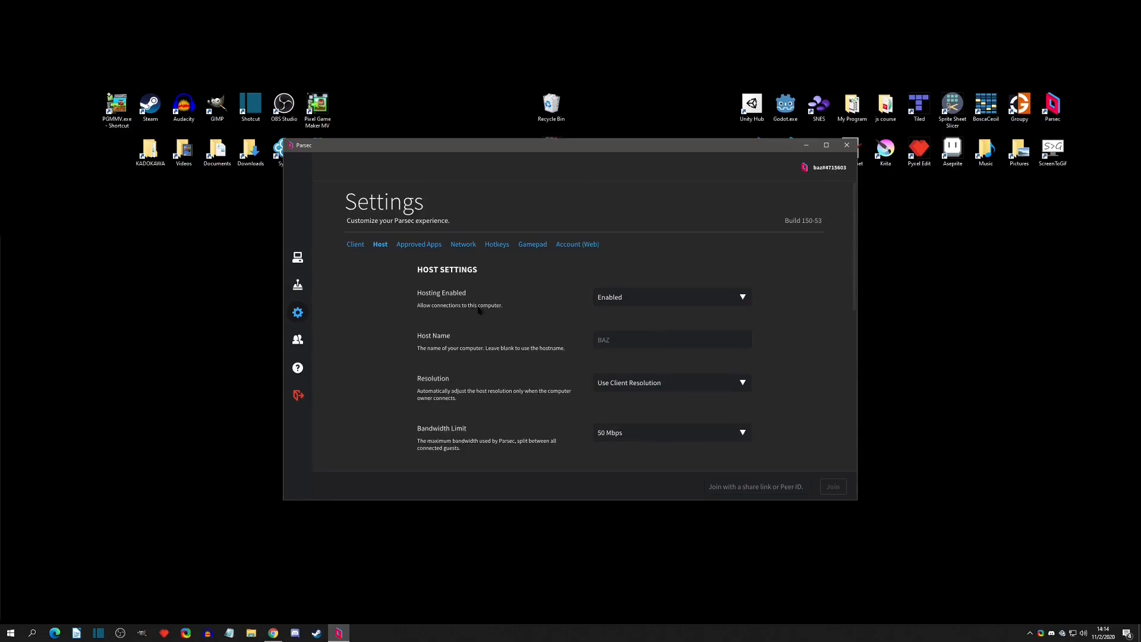
mouse_move(298, 340)
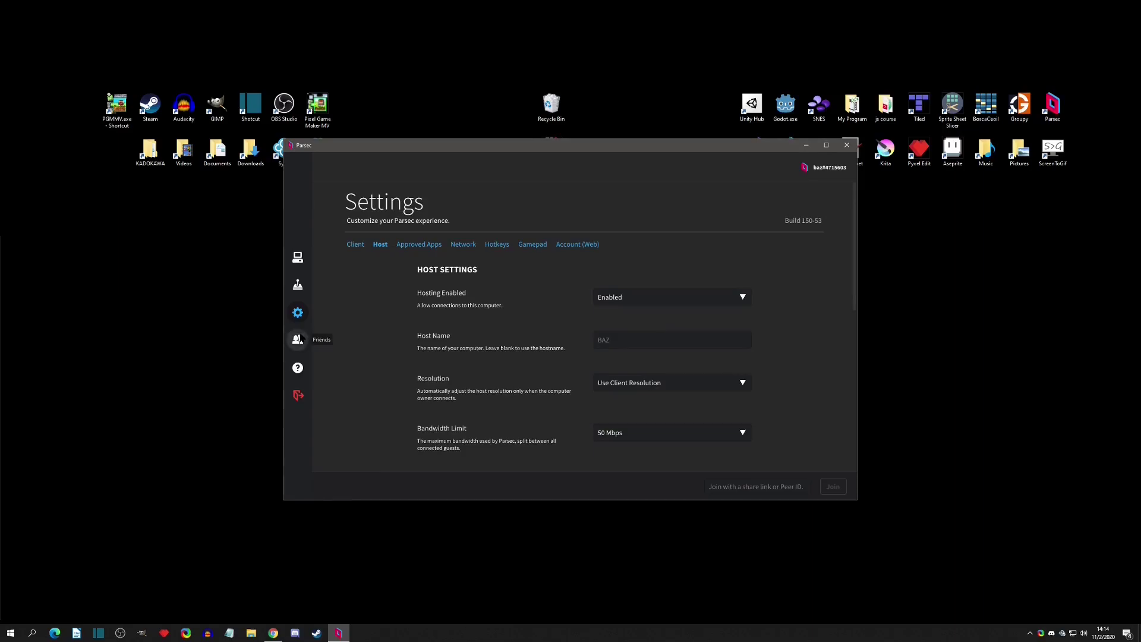
Step: Bring up Pixel Game Maker MV on its recent projects list
left_click(297, 340)
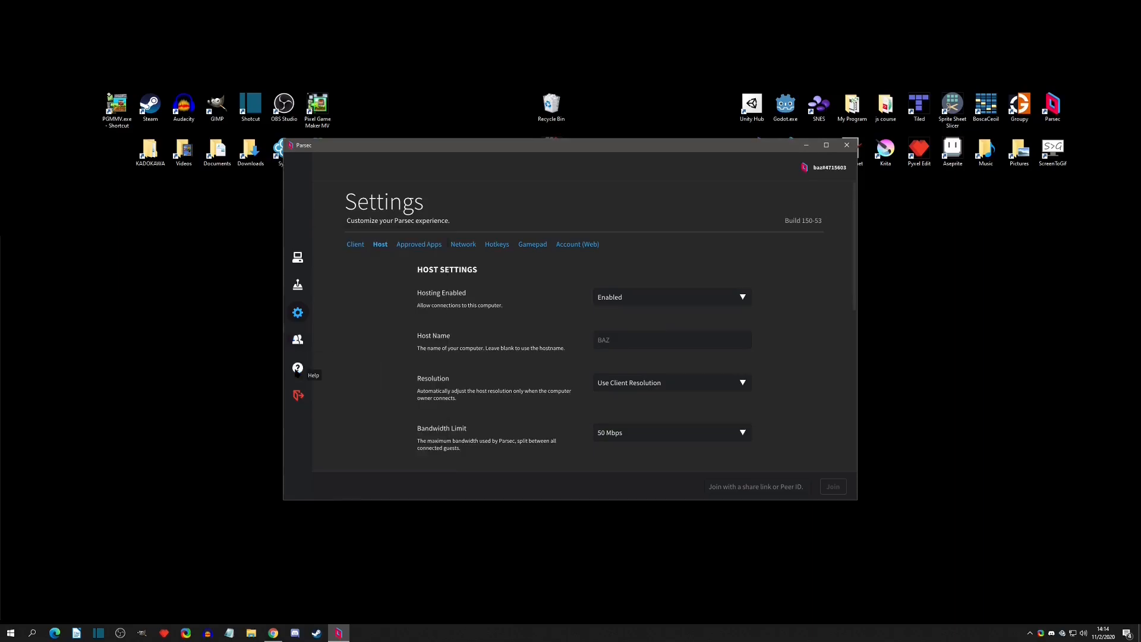
left_click(297, 256)
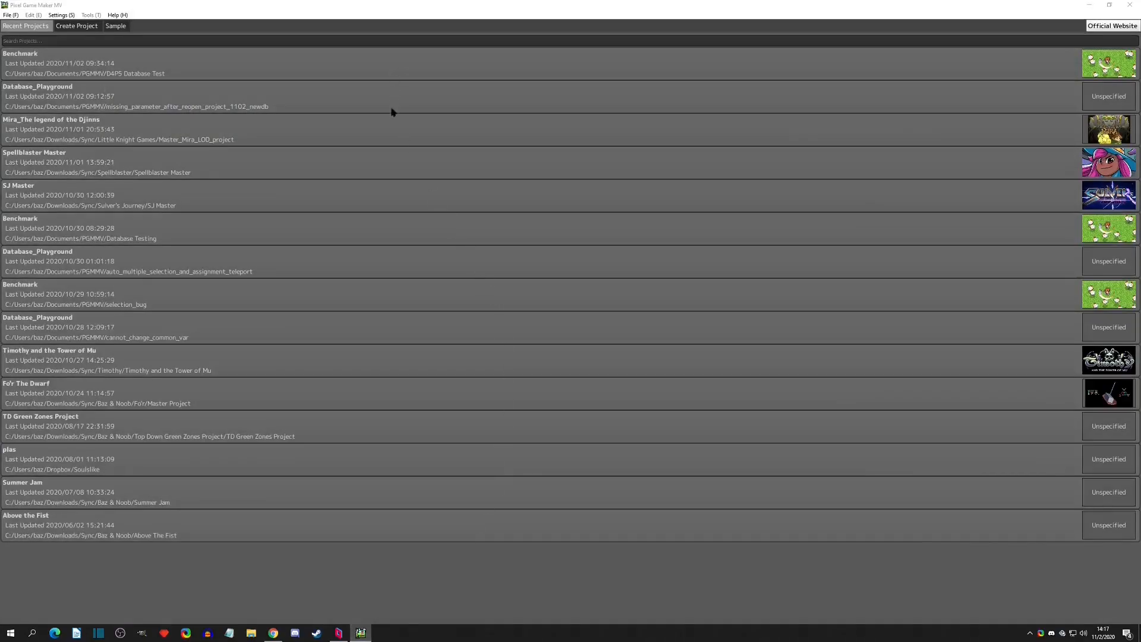
mouse_move(383, 164)
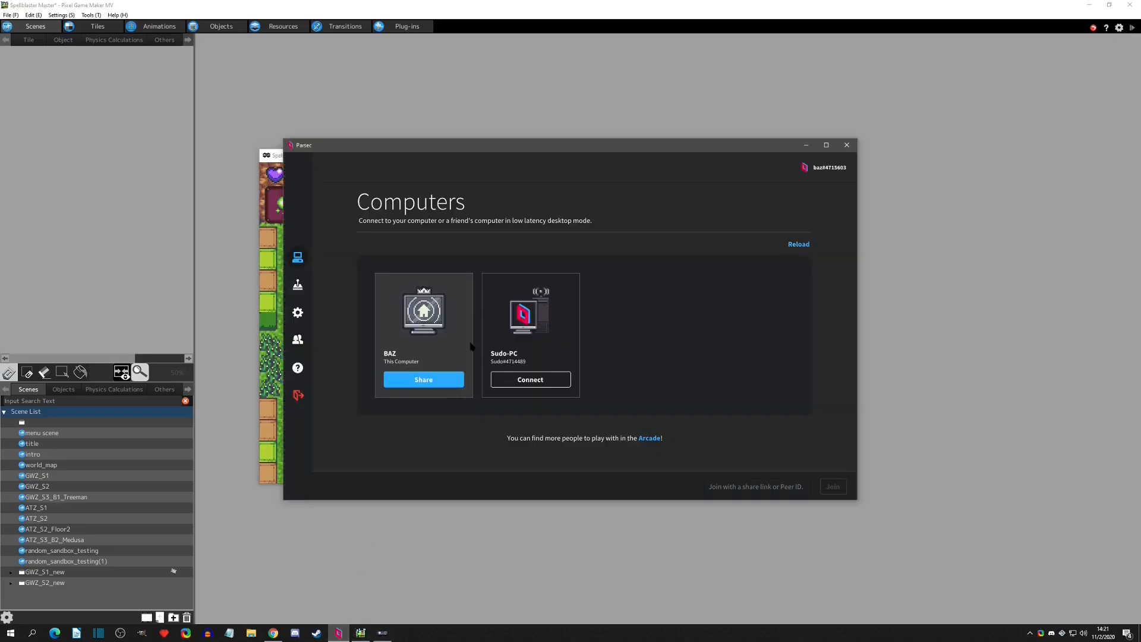
Step: Host the running player window in Arcade with 2 extra seats, Public Game off, producing a share link
left_click(297, 286)
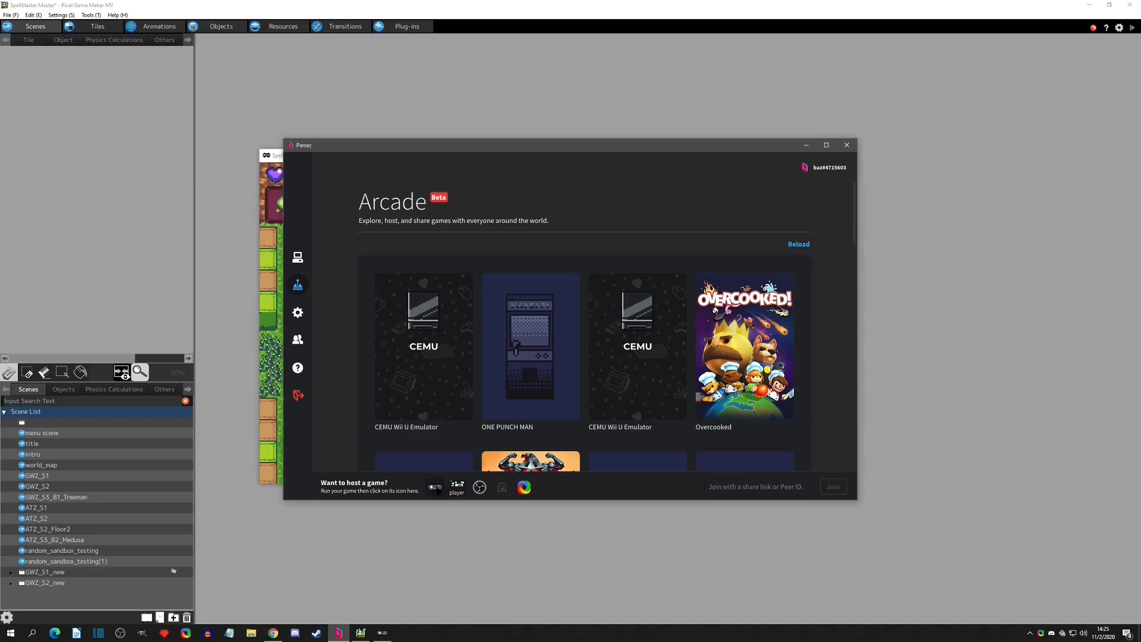
left_click(456, 487)
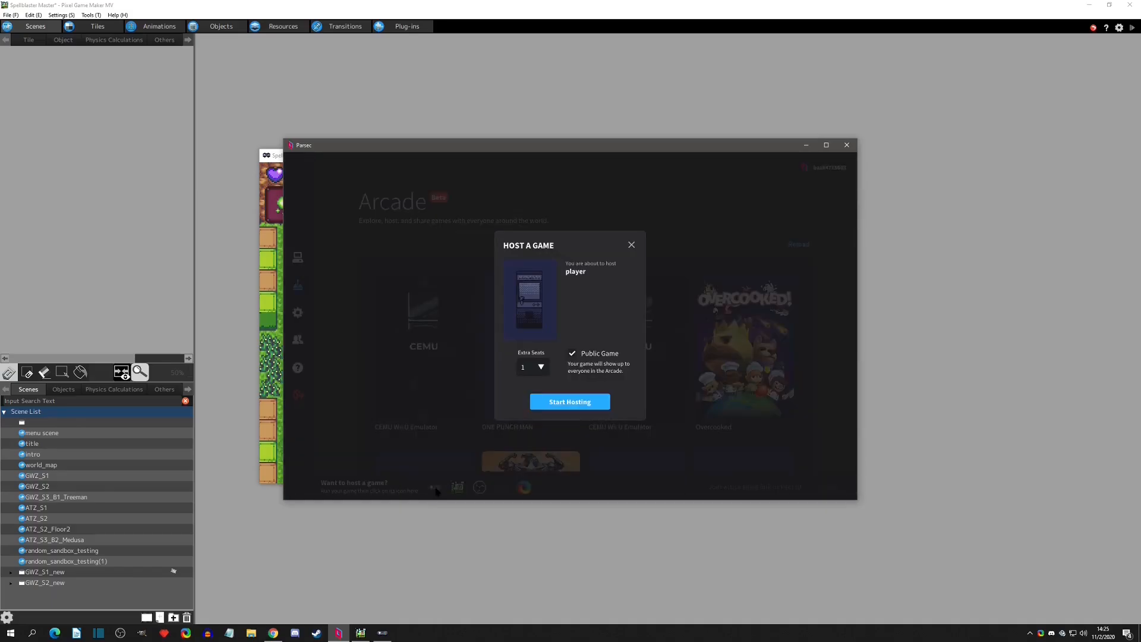
left_click(540, 367)
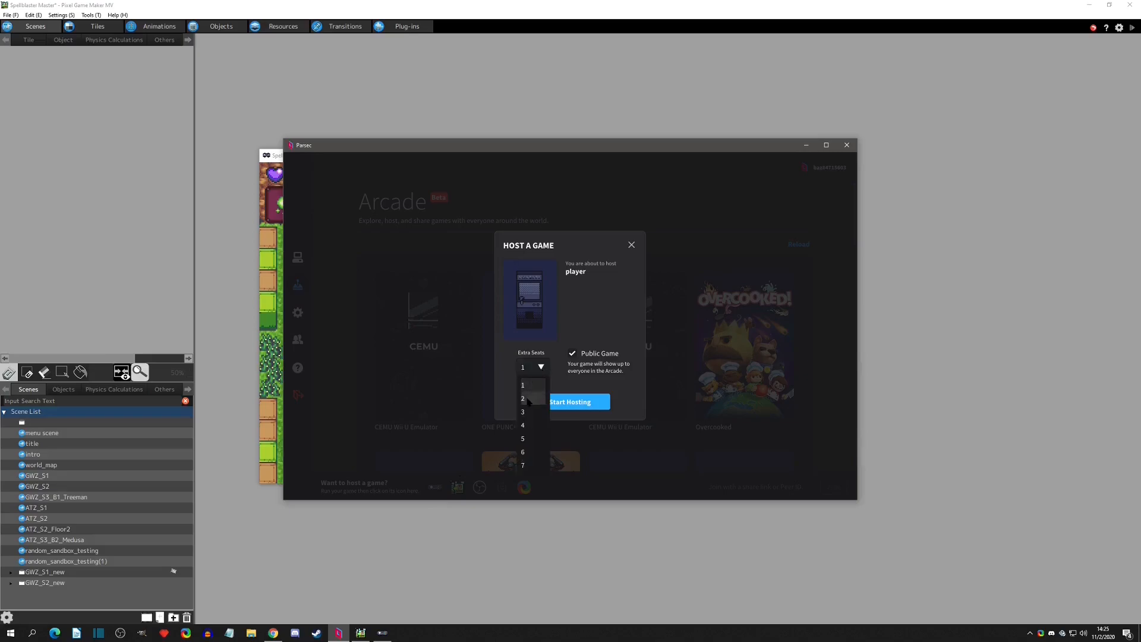
left_click(523, 398)
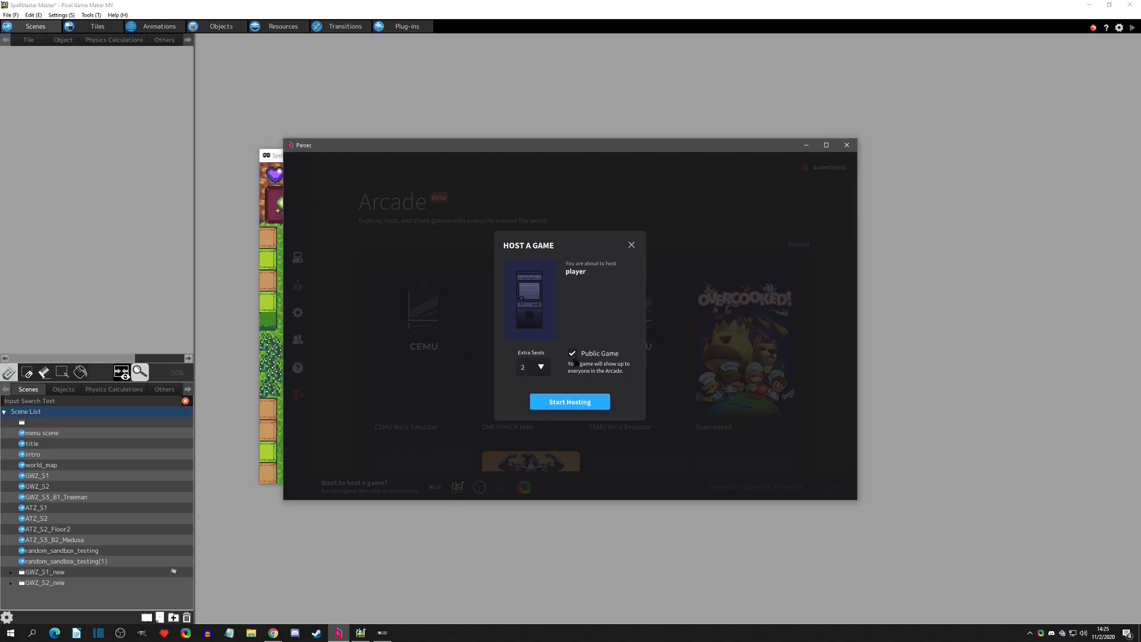
left_click(572, 353)
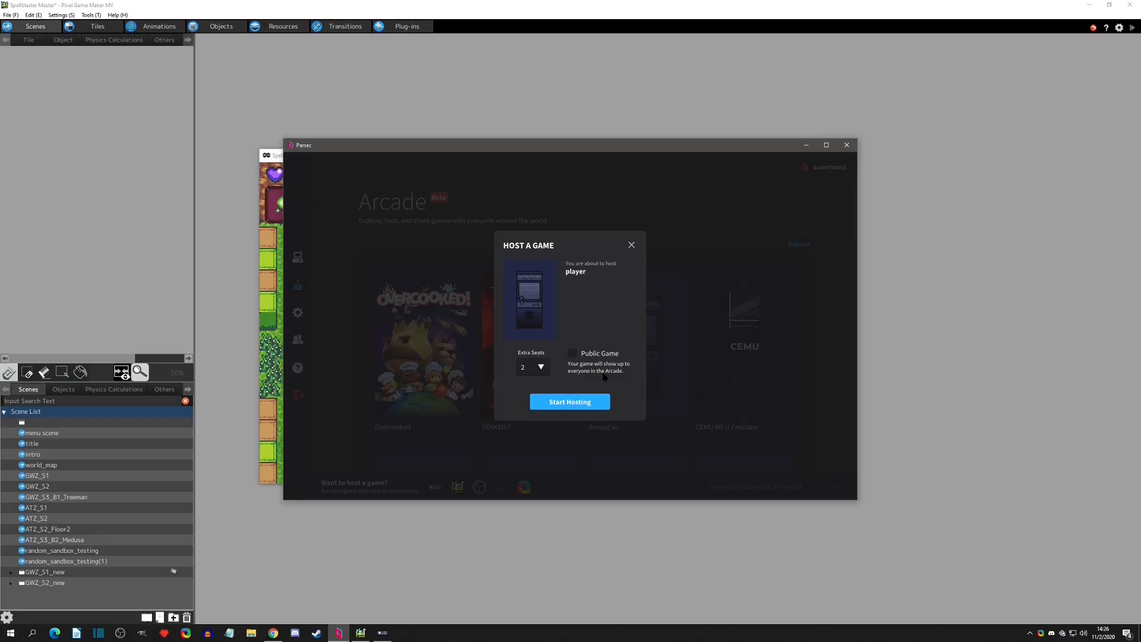
left_click(570, 402)
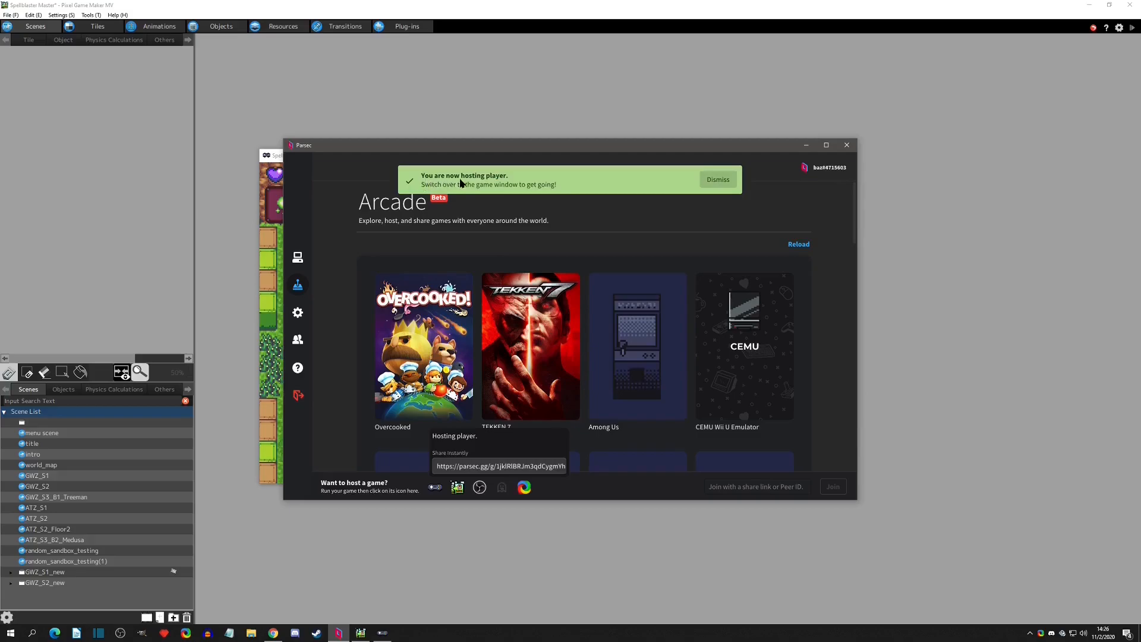
Step: Dismiss the hosting banner and switch to the Spellblaster Master window once the guest joins
left_click(718, 180)
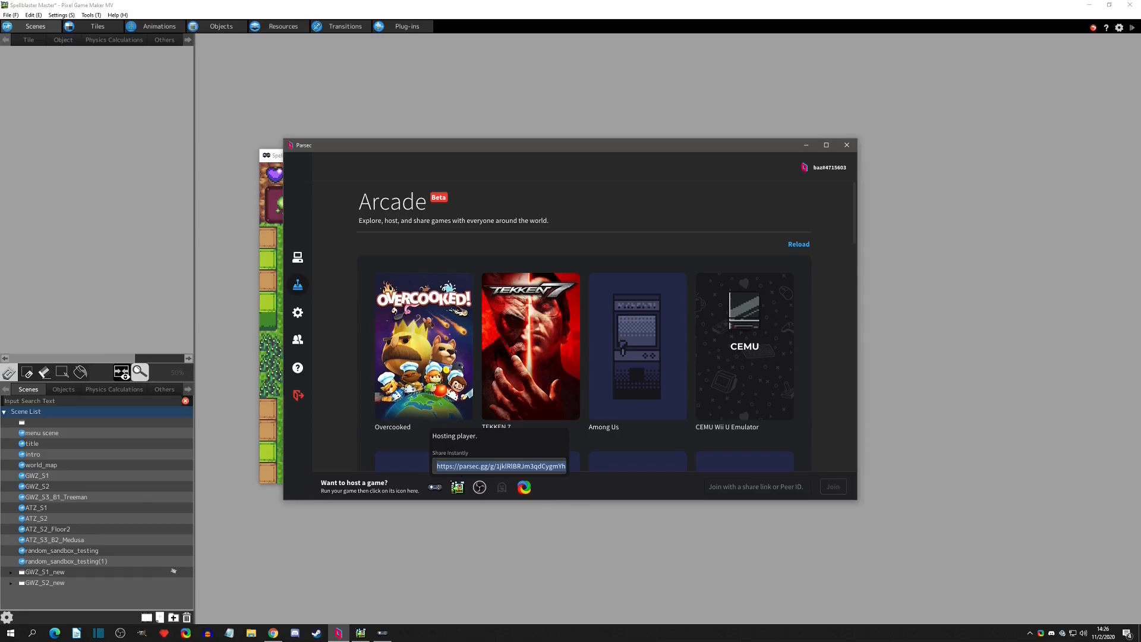
left_click(799, 244)
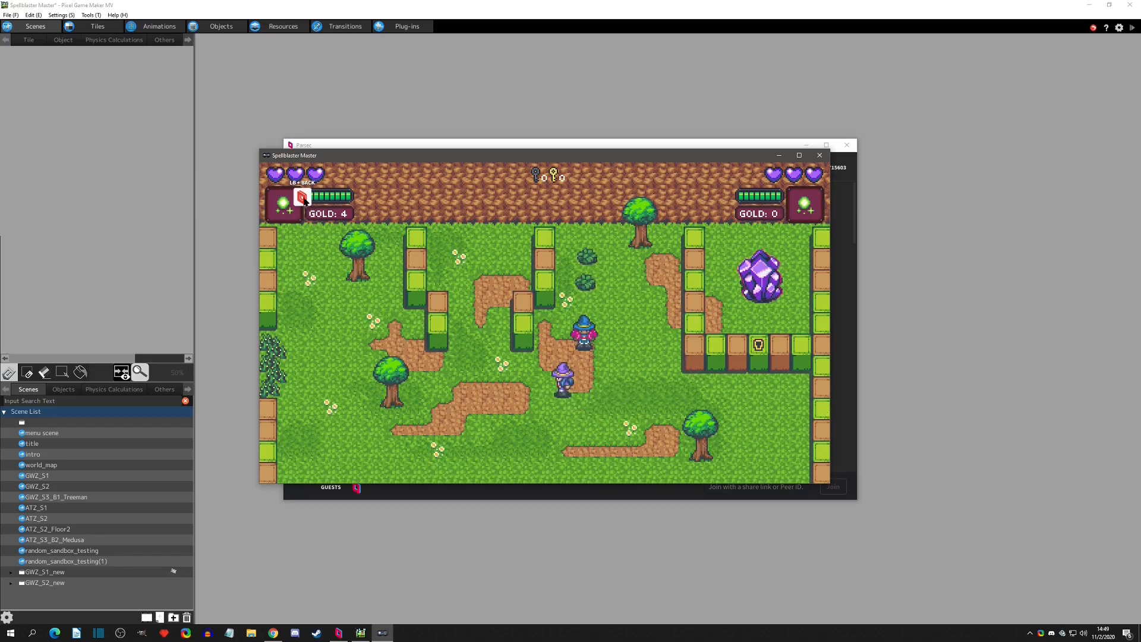
Step: Play the two-player Spellblaster Master test with the guest, then close its game window
left_click(302, 197)
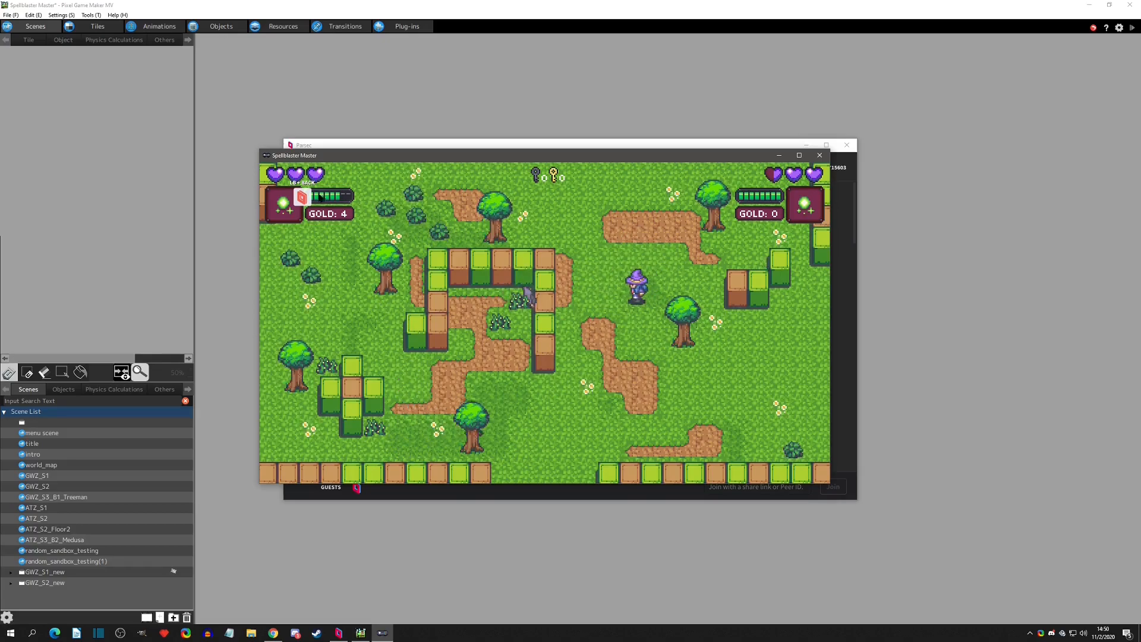
left_click(302, 197)
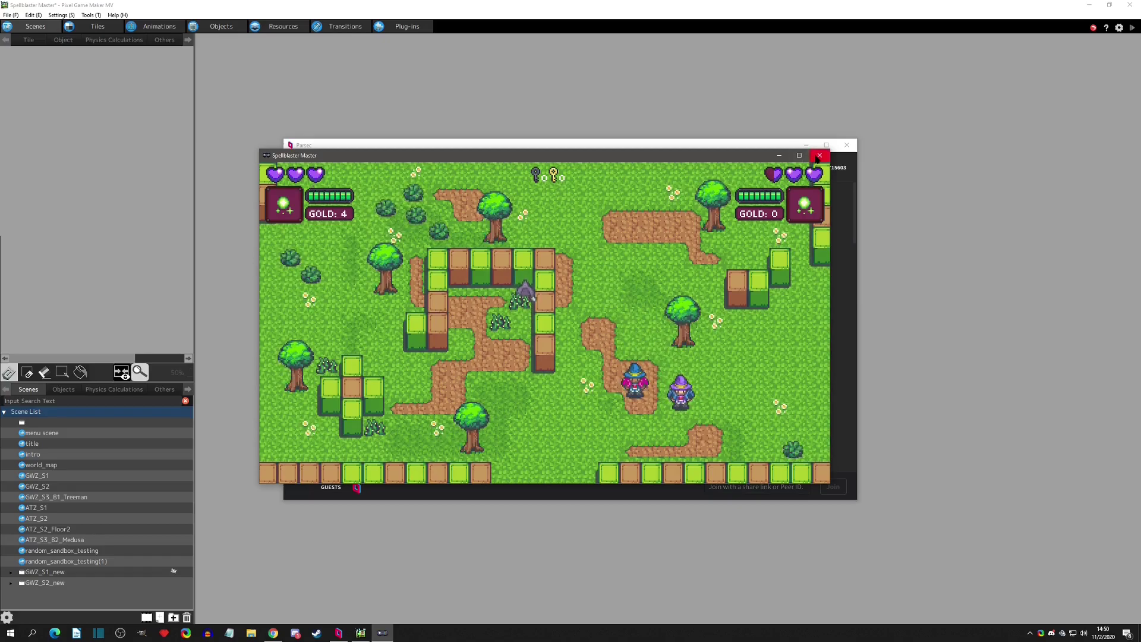
left_click(820, 155)
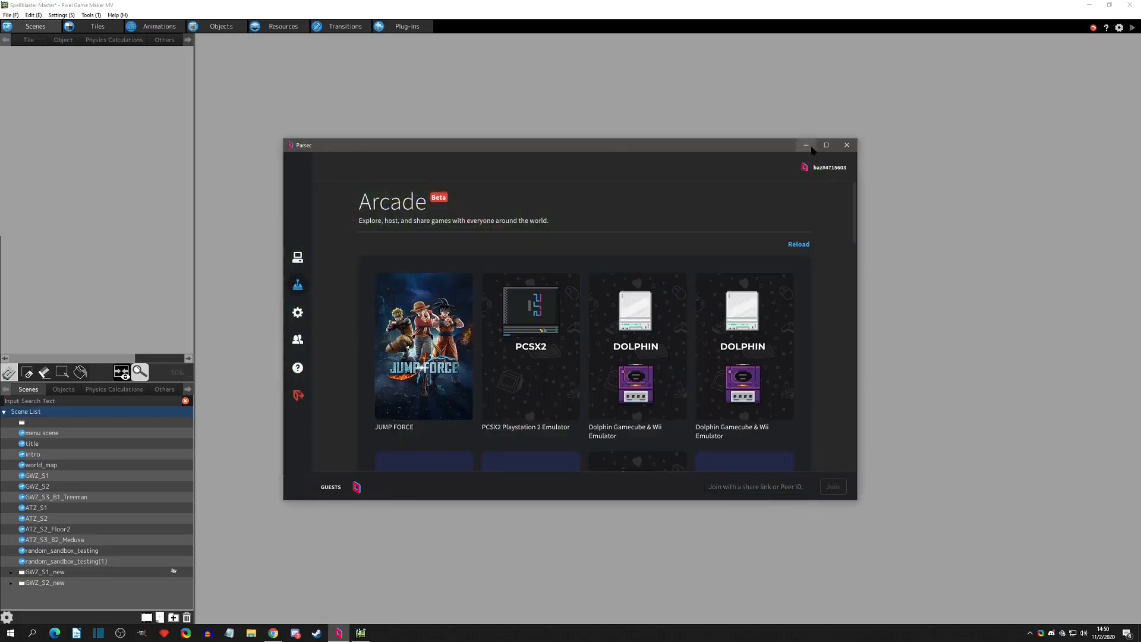
Step: Minimize Parsec, close the old project without saving, and create sample project 'multiplayer' from CROSSxCARROT
left_click(846, 145)
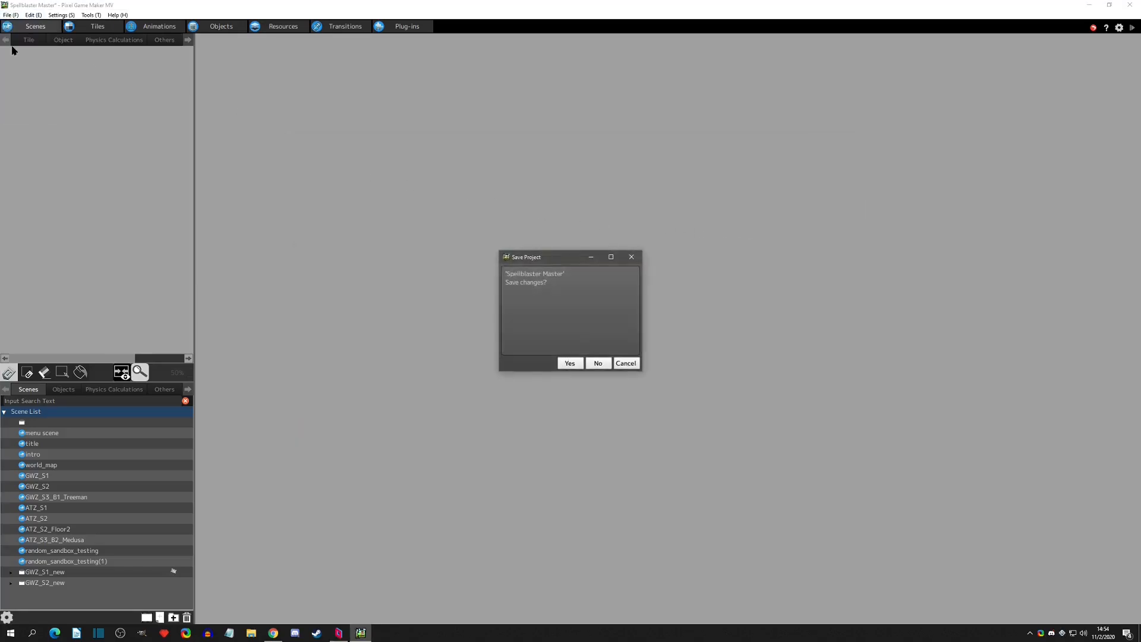
left_click(571, 364)
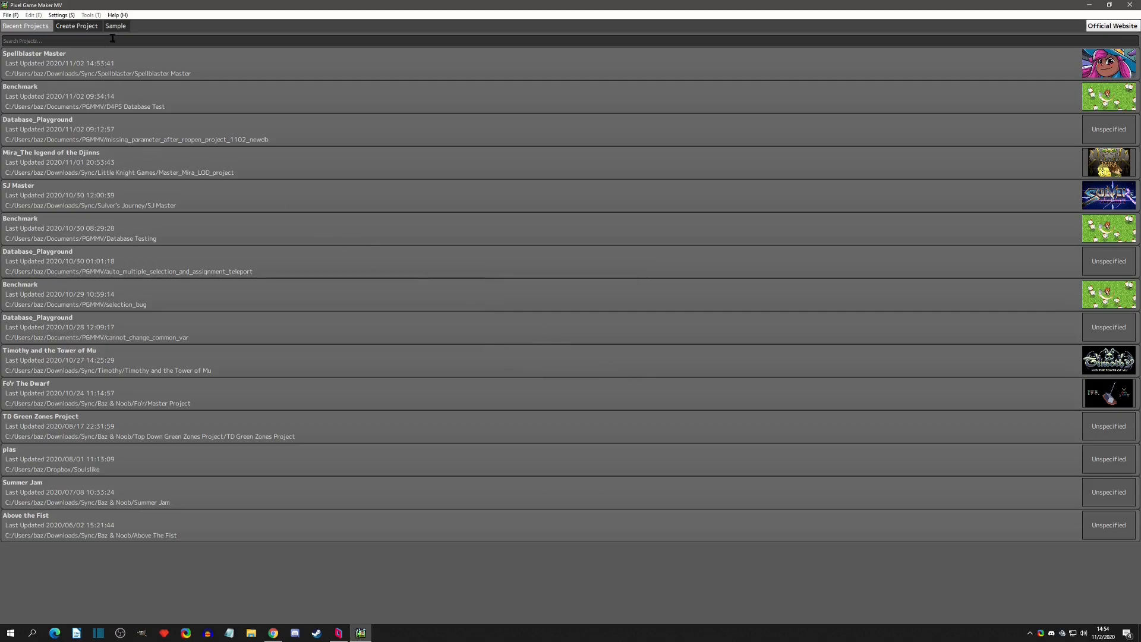
left_click(78, 26)
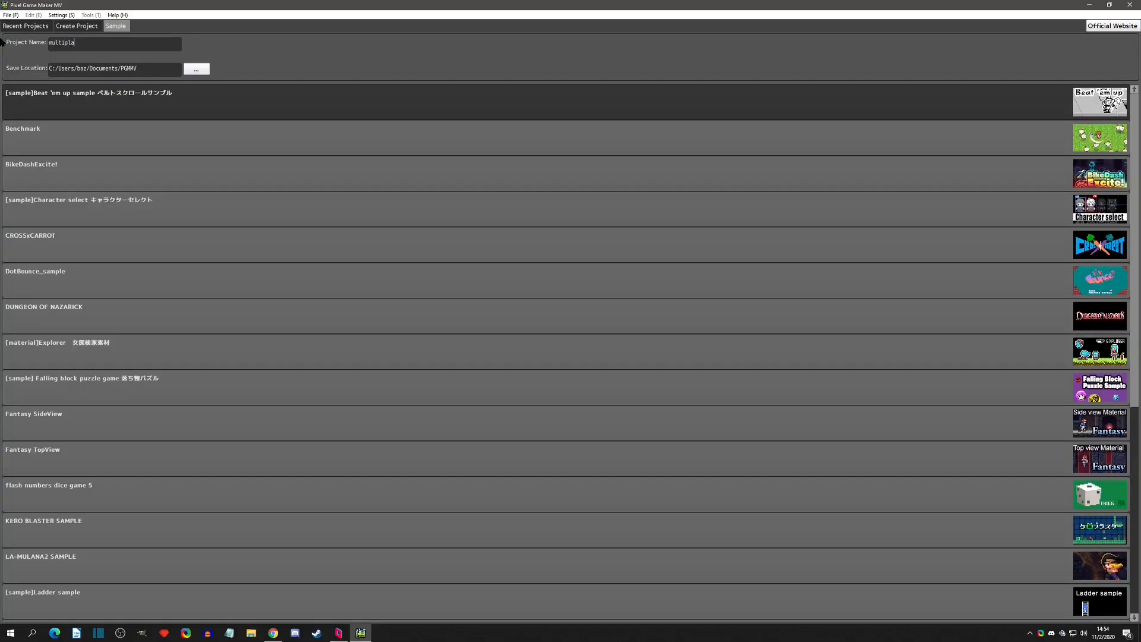
type("yer")
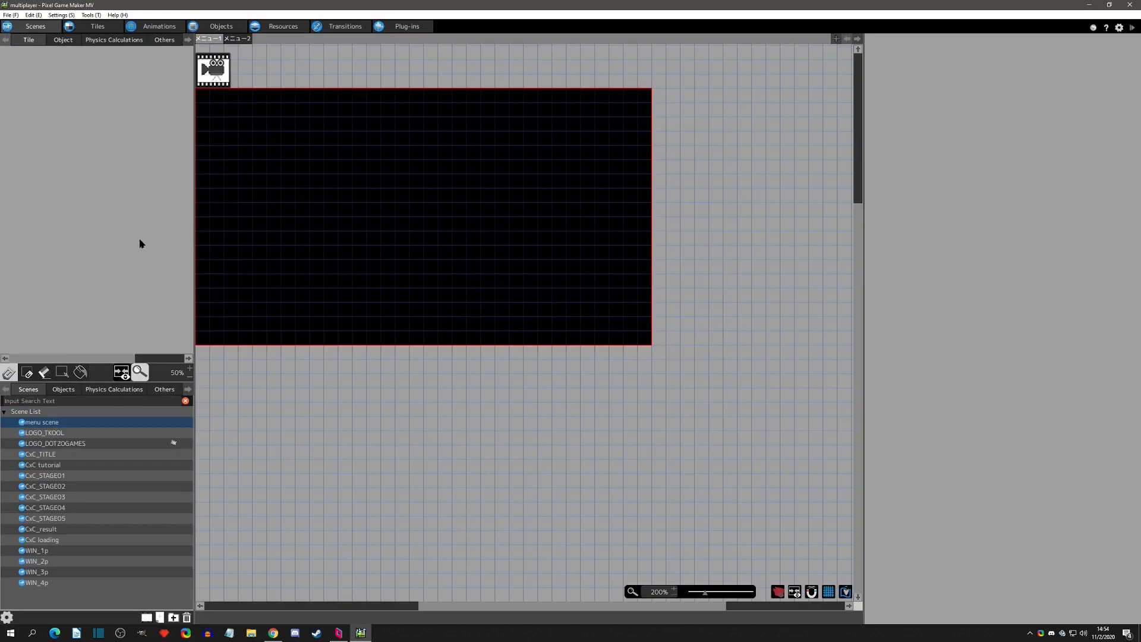
Step: Select the CxC_STAGE01 stage in the Scene List and launch a test play of the sample
left_click(54, 444)
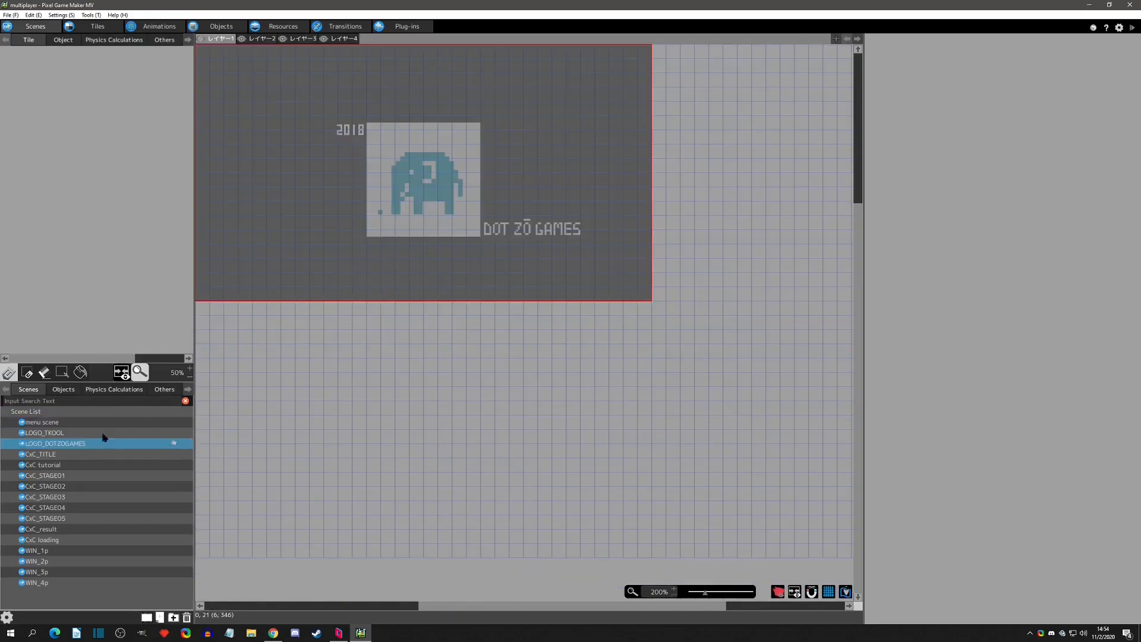
left_click(42, 475)
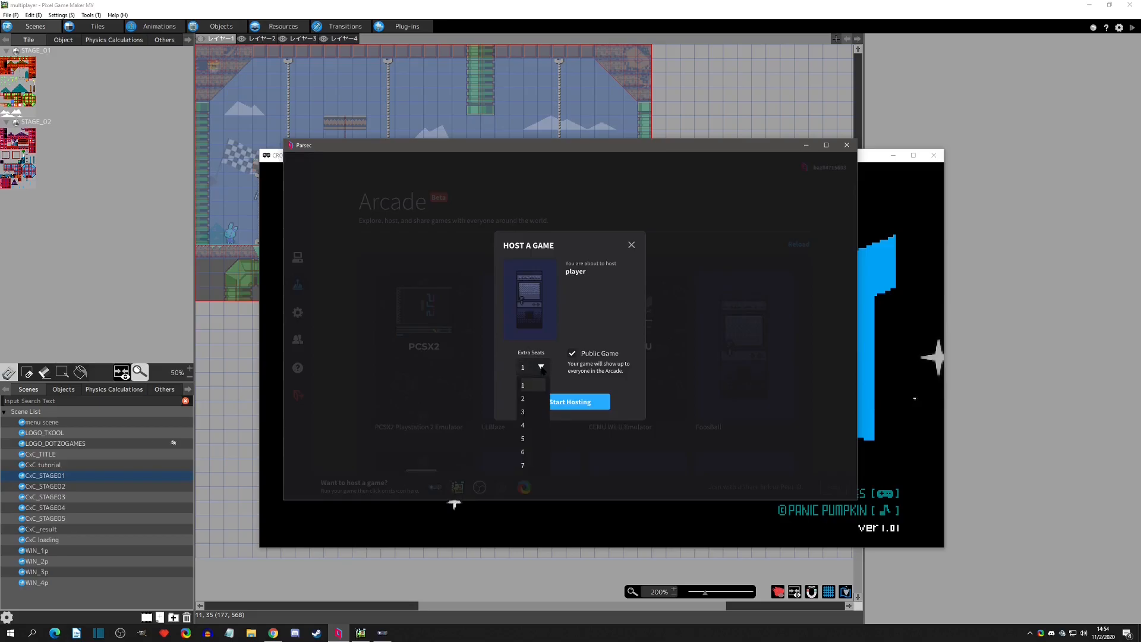
Step: Host the CROSSxCARROT playtest privately with 2 extra seats and select the share link to copy
left_click(523, 398)
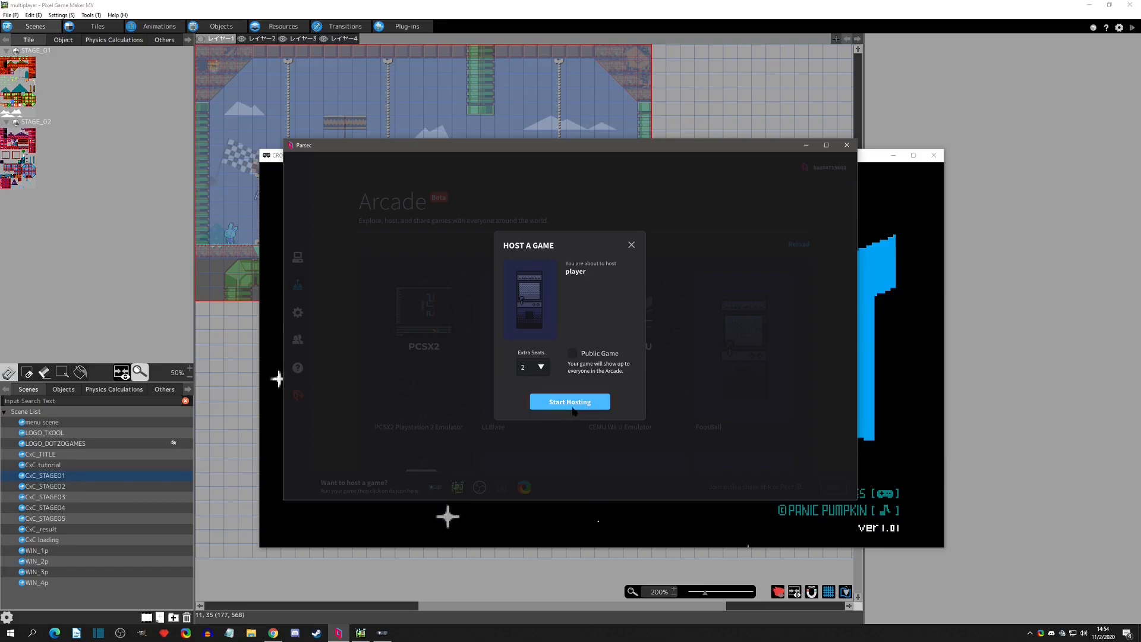
left_click(569, 402)
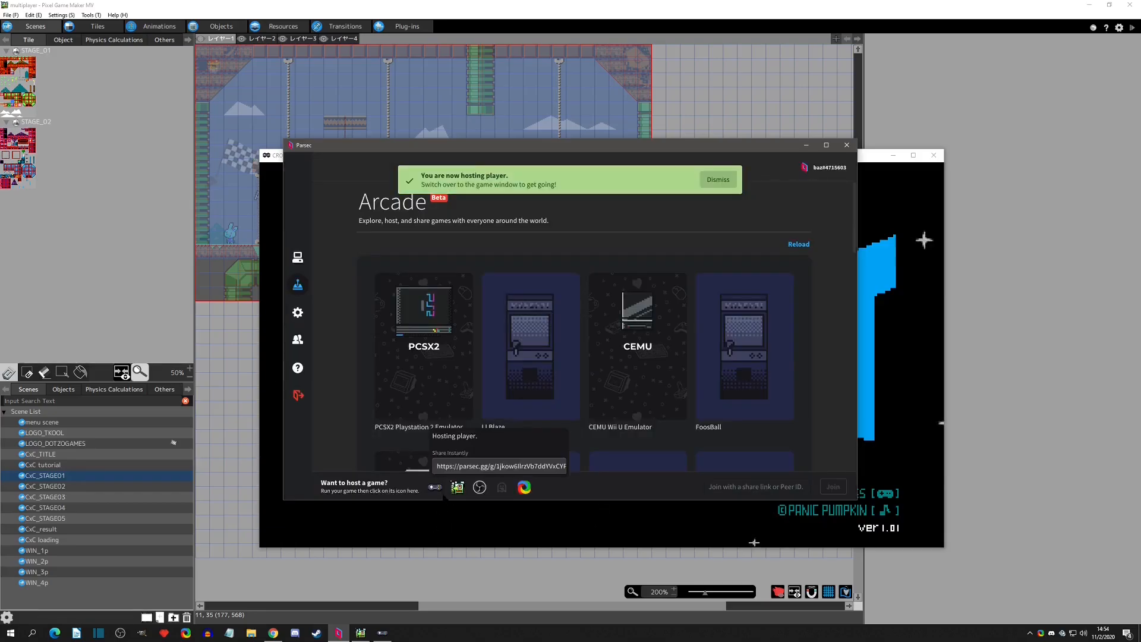
triple_click(500, 466)
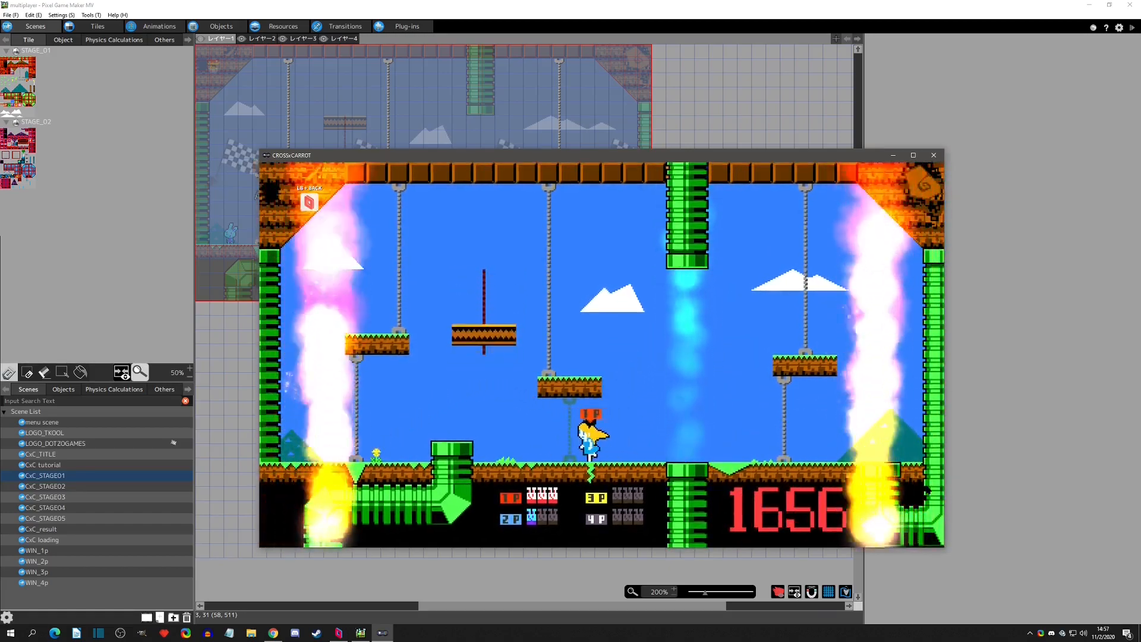
Step: Finish the CROSSxCARROT multiplayer test and close its game window, returning to the CxC_STAGE01 editor
left_click(935, 155)
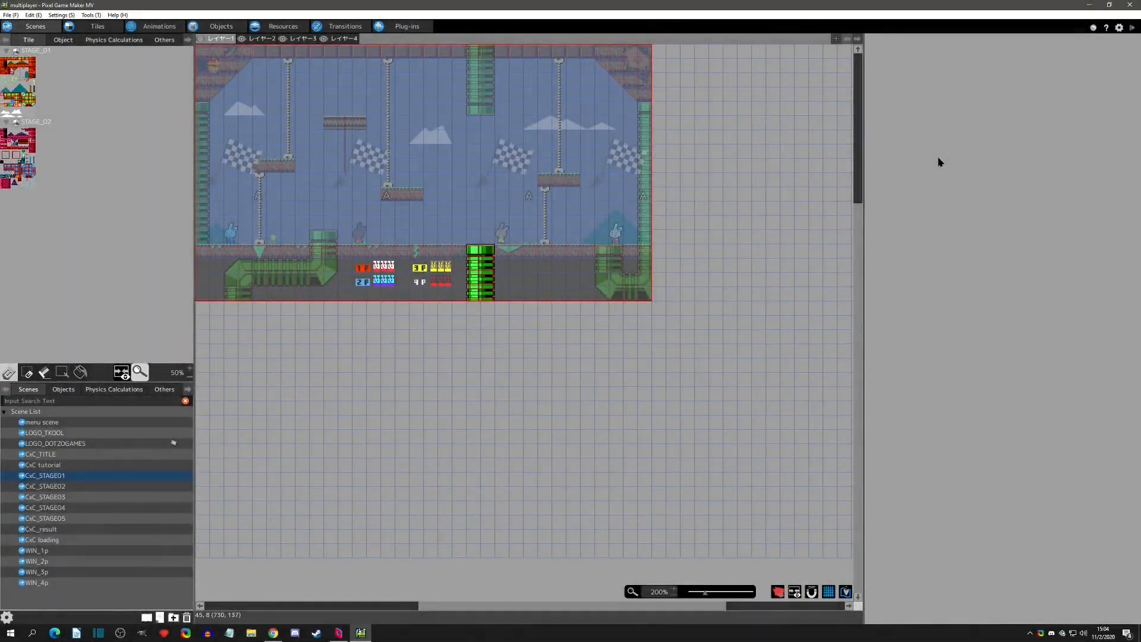
Step: Bring Parsec's Arcade page back up with no game currently hosted
left_click(336, 632)
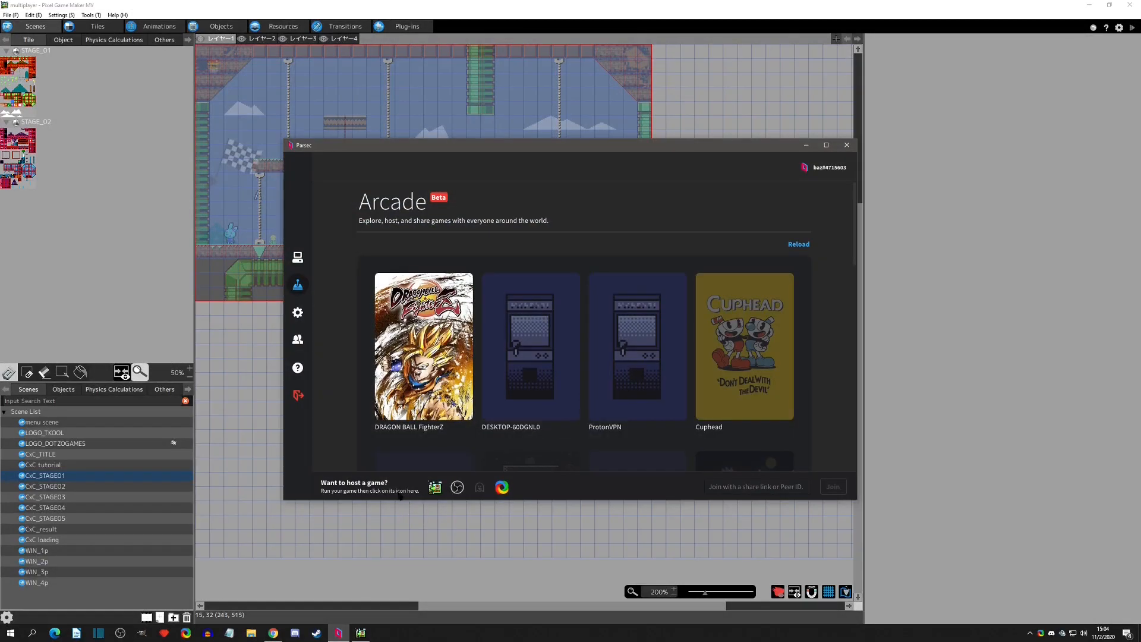
mouse_move(762, 230)
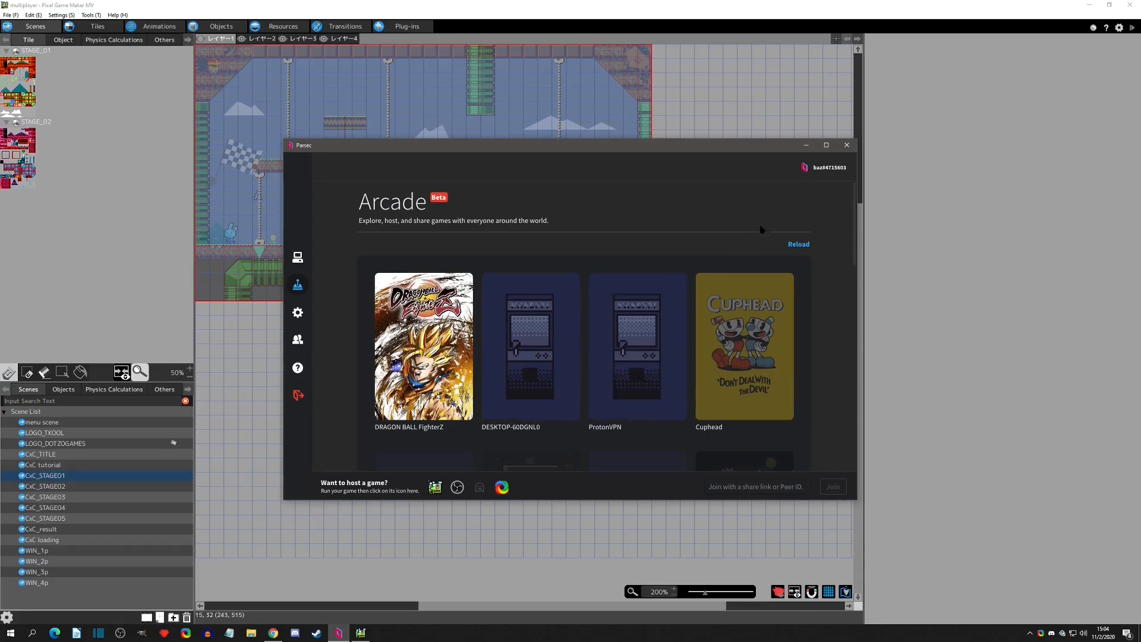
left_click(847, 144)
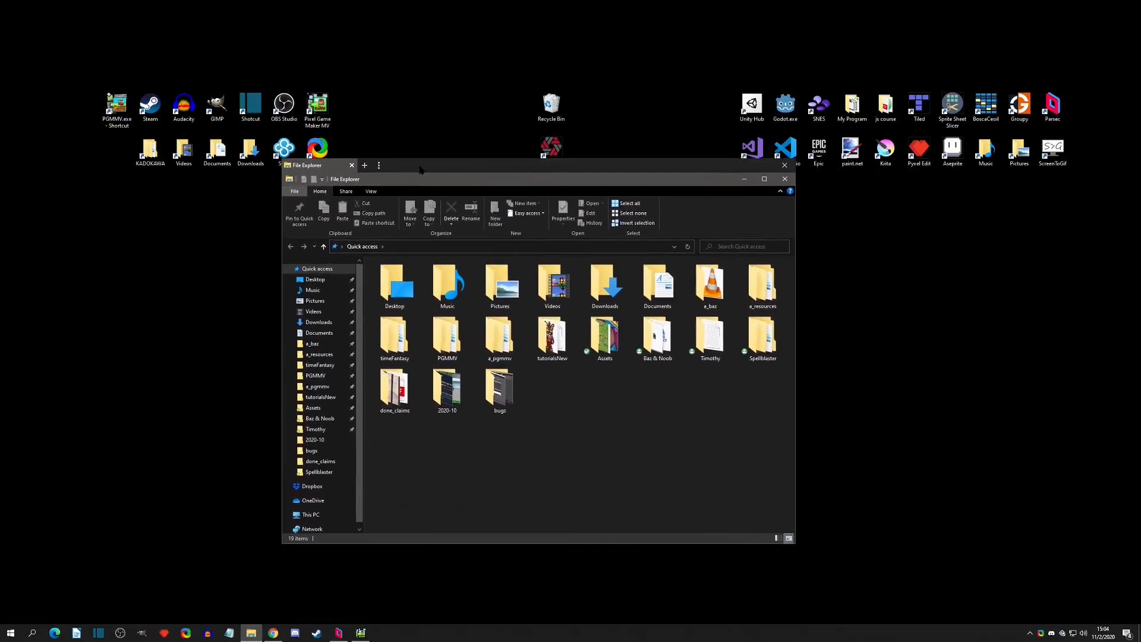
Step: Launch the exported player.exe from Documents > Output > test, opening Spellblaster Master
left_click(320, 333)
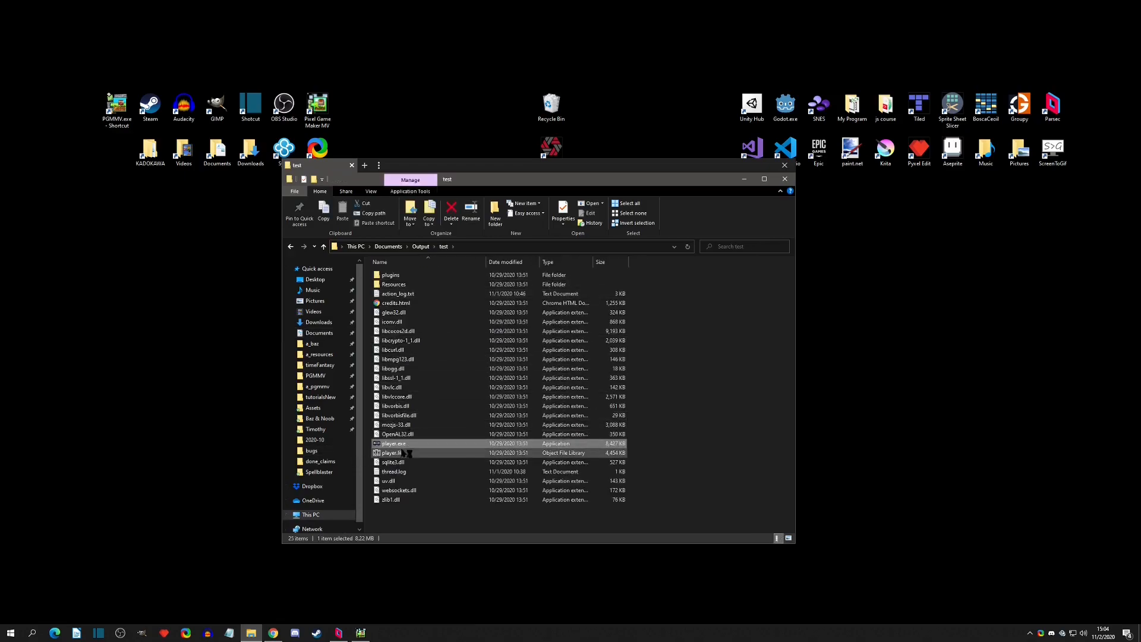
double_click(393, 443)
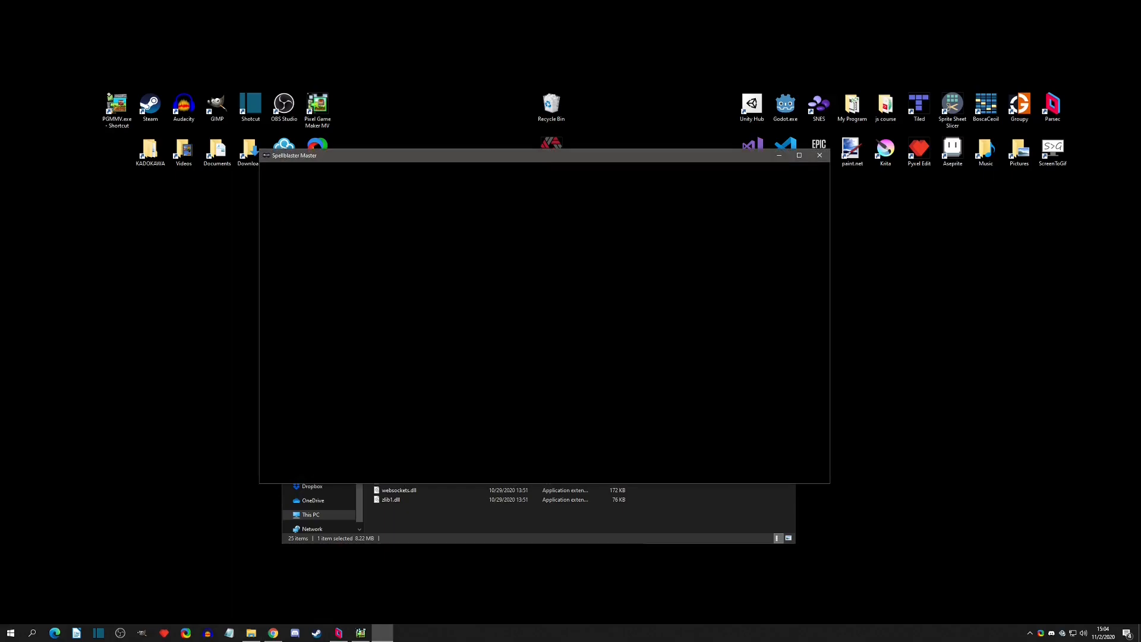